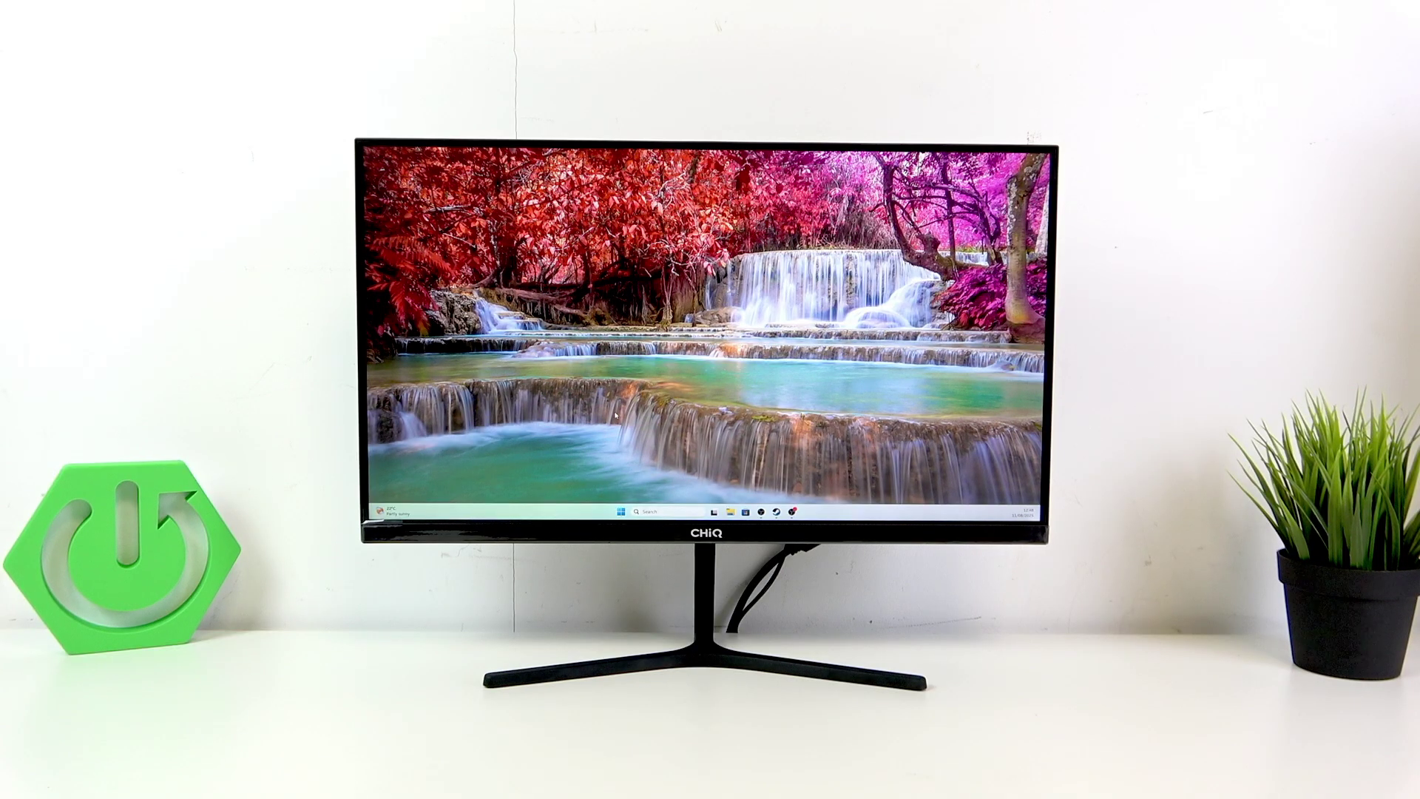
Step: Bring up the desktop shortcut menu with View, Sort by, Display settings and Personalise options
{"action": "right_click", "coordinate": [614, 414]}
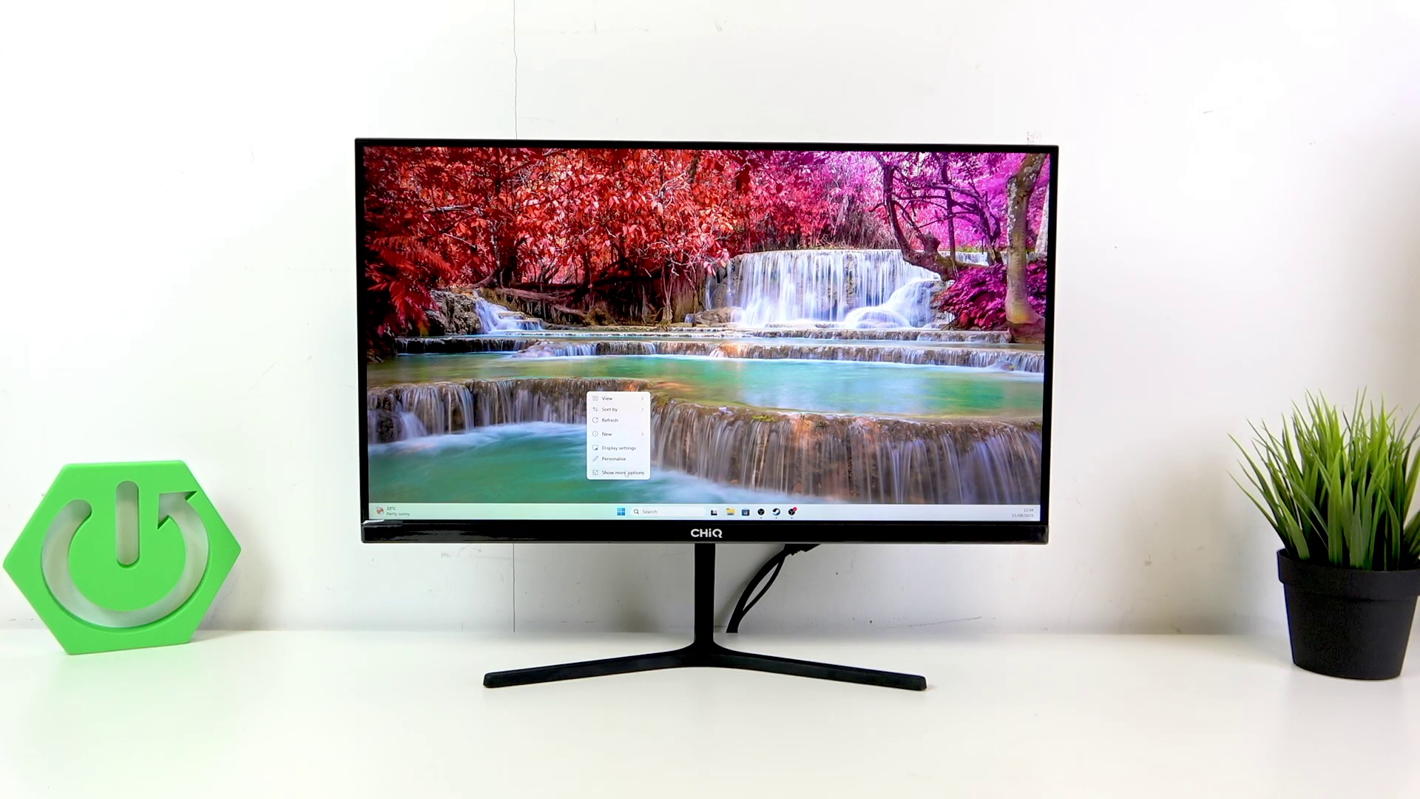